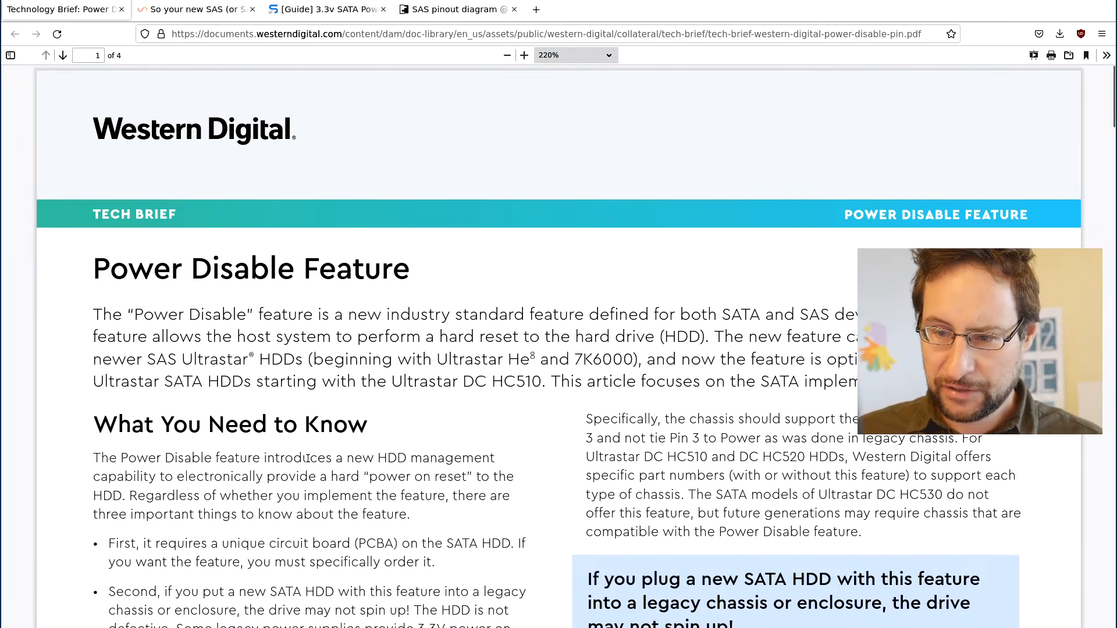
- Scroll the tech brief to page 2's 'Ultrastar SATA Part Numbers – With Power Disable Feature' table
scroll(down, 3)
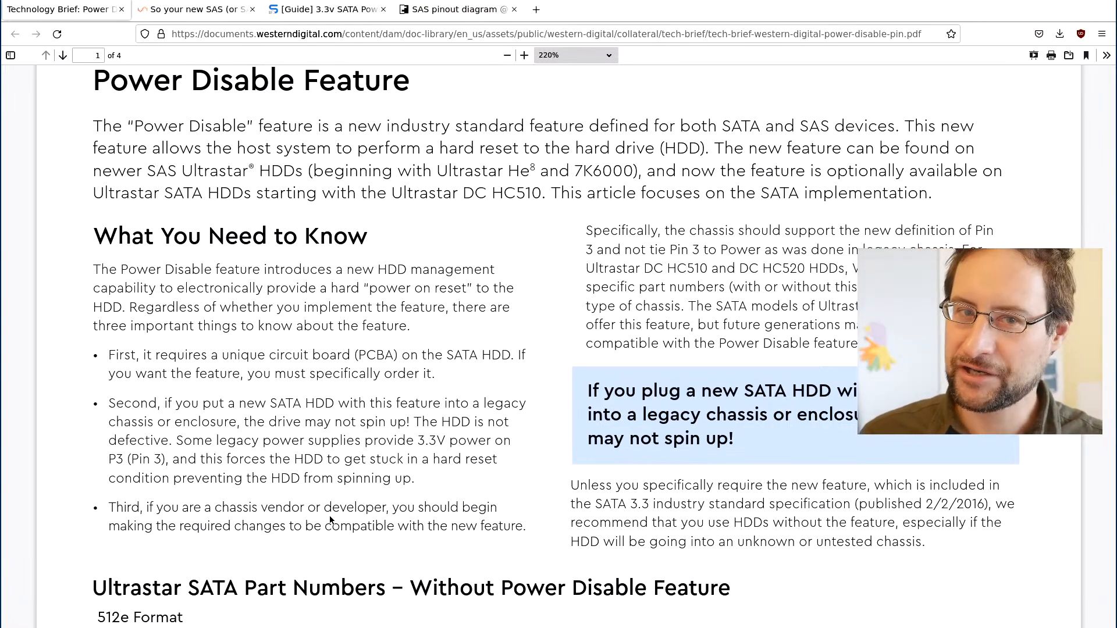
scroll(down, 3)
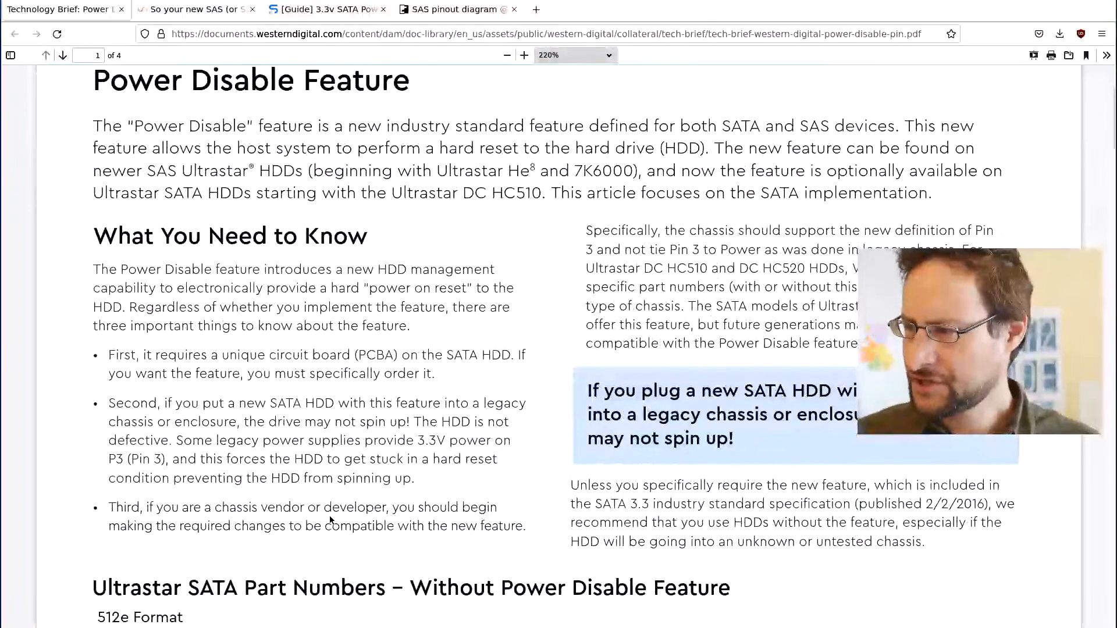
scroll(down, 3)
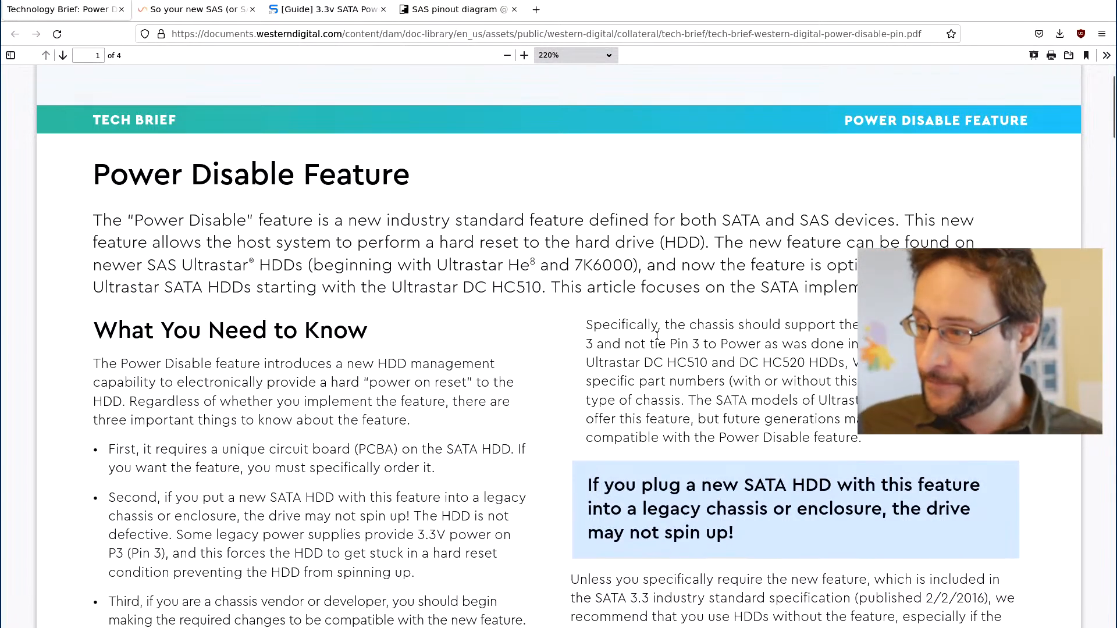
scroll(down, 3)
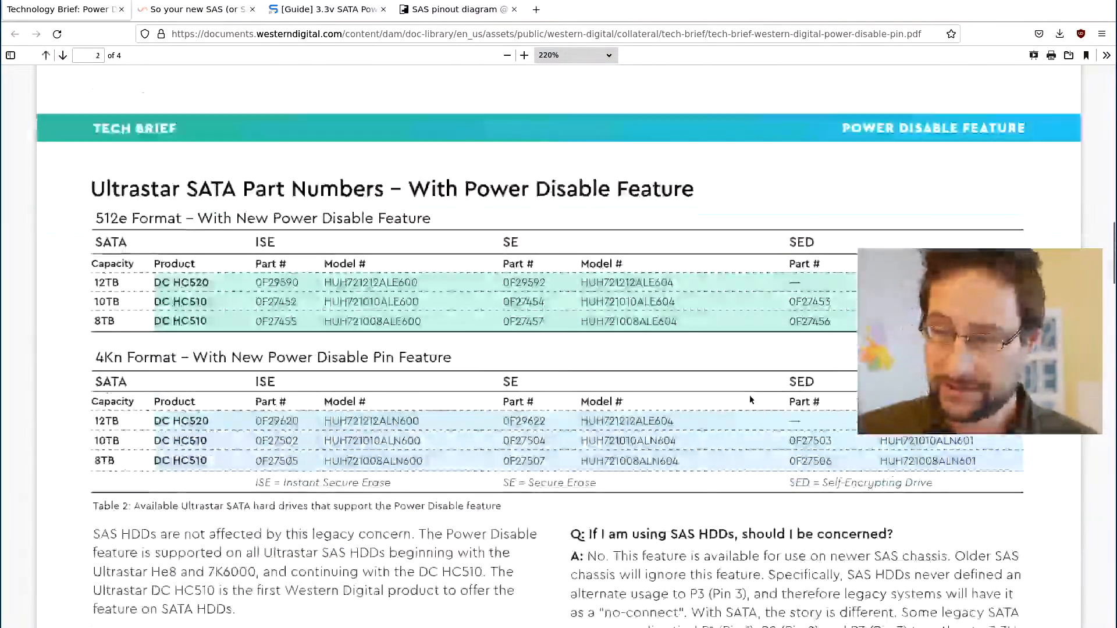
- Scroll page 2 down to the Molex-to-SATA cable figure and Frequently Asked Questions
scroll(down, 3)
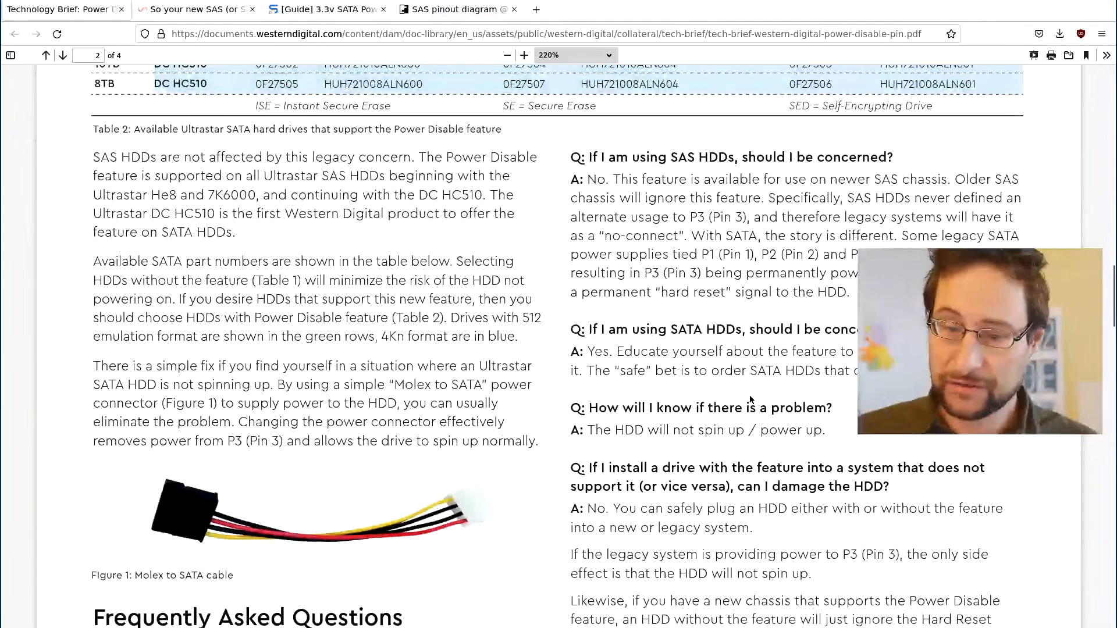
scroll(down, 3)
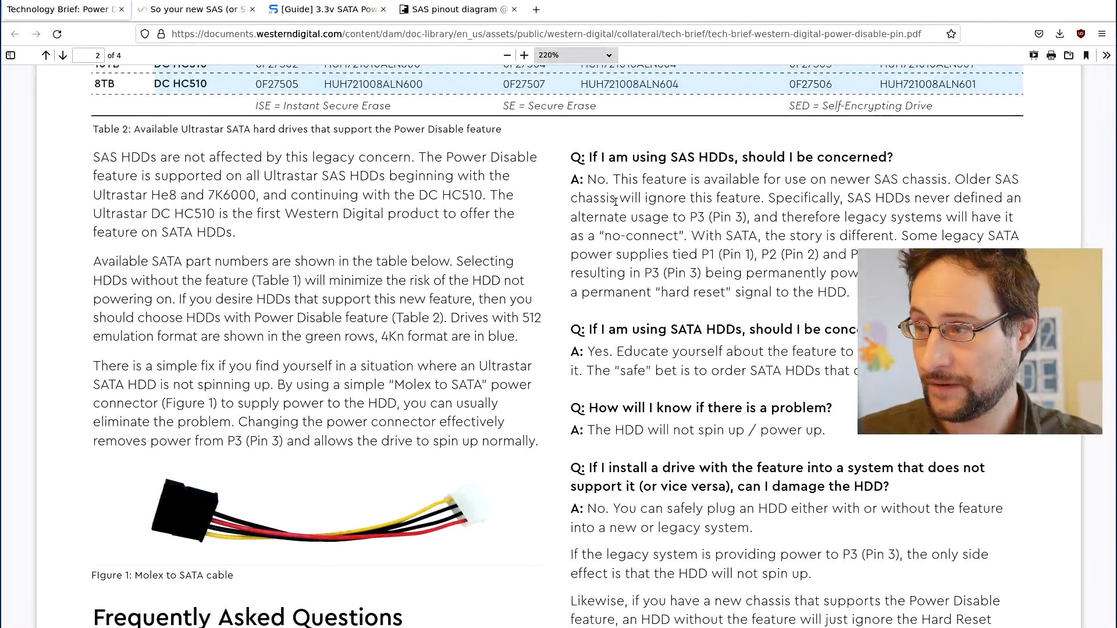
scroll(down, 3)
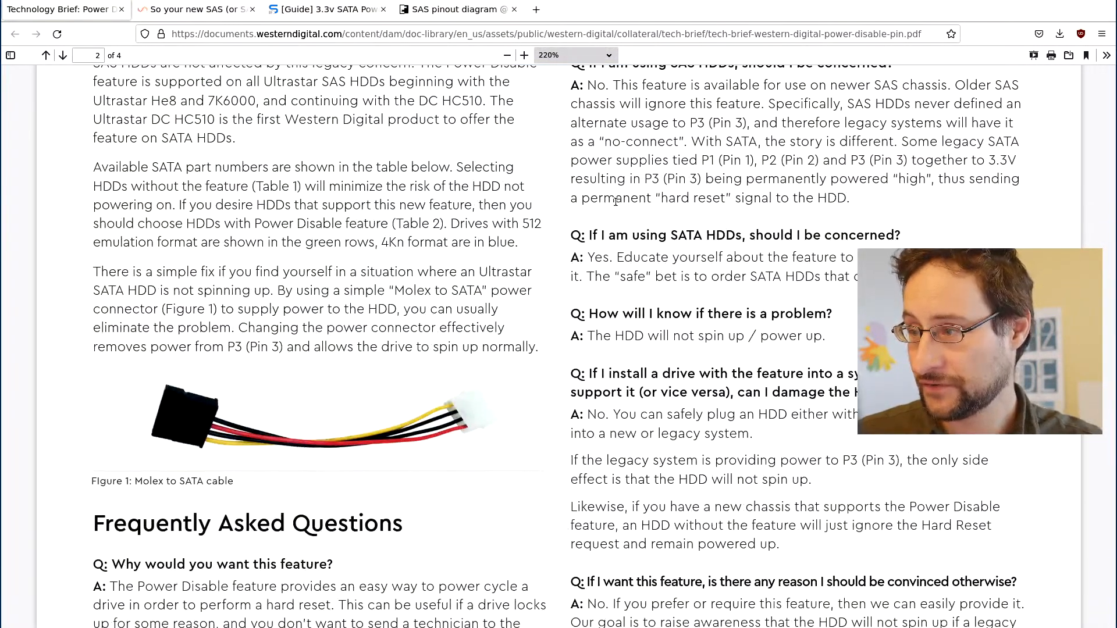
scroll(down, 3)
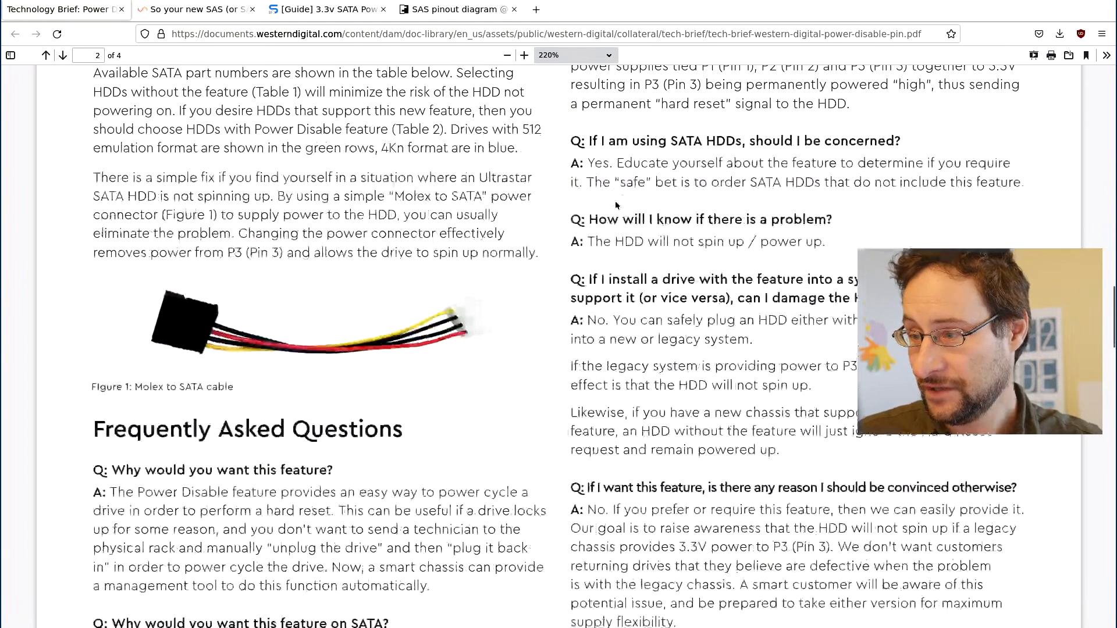
- Switch to the '[Guide] 3.3v SATA Power' ServerBuilds forum tab
click(324, 9)
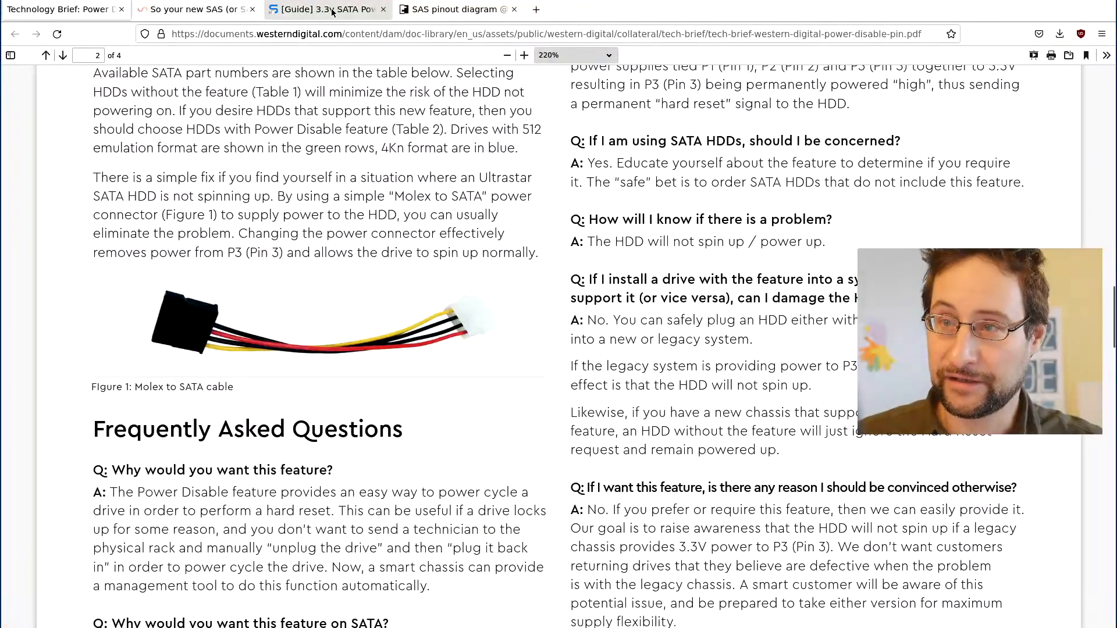
click(324, 9)
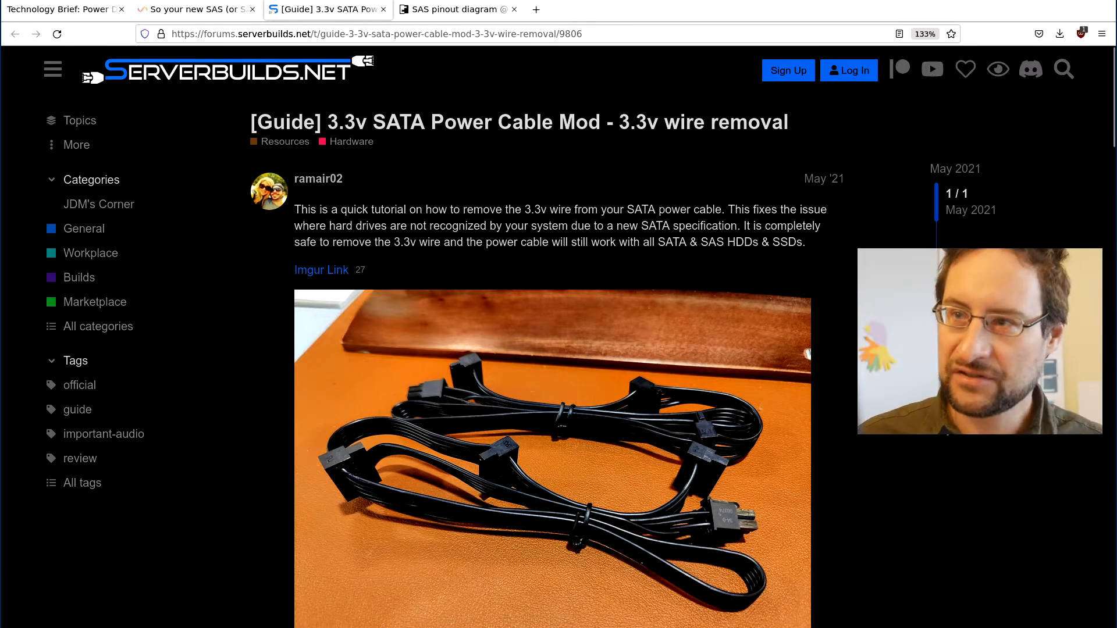
- Switch to the SAS pinout diagram page and scroll to the internal SAS connectors table
click(454, 9)
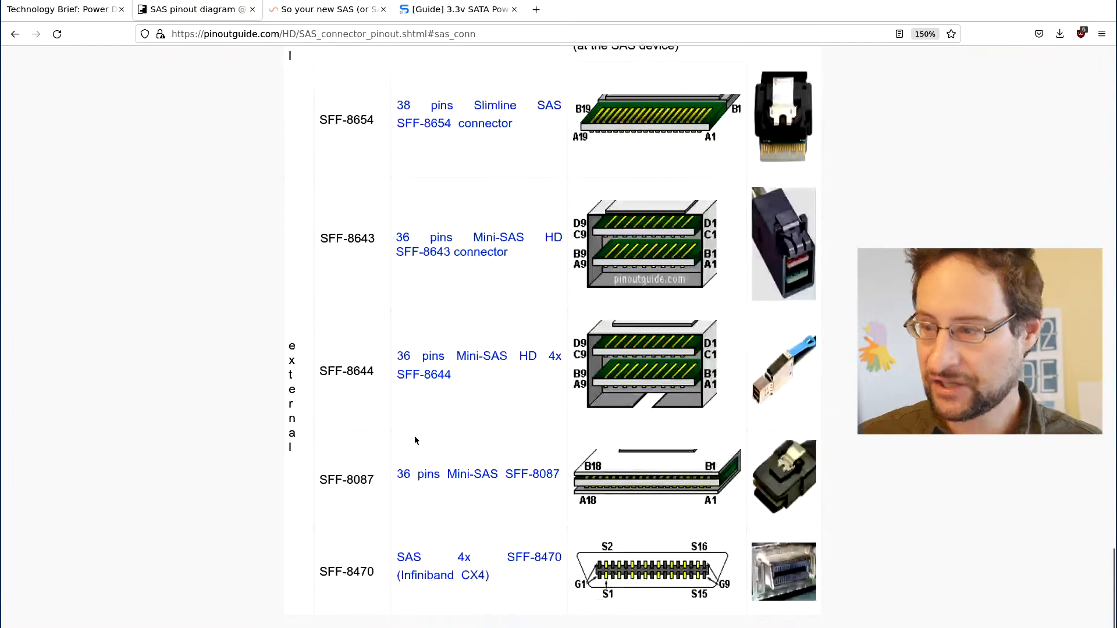
scroll(up, 3)
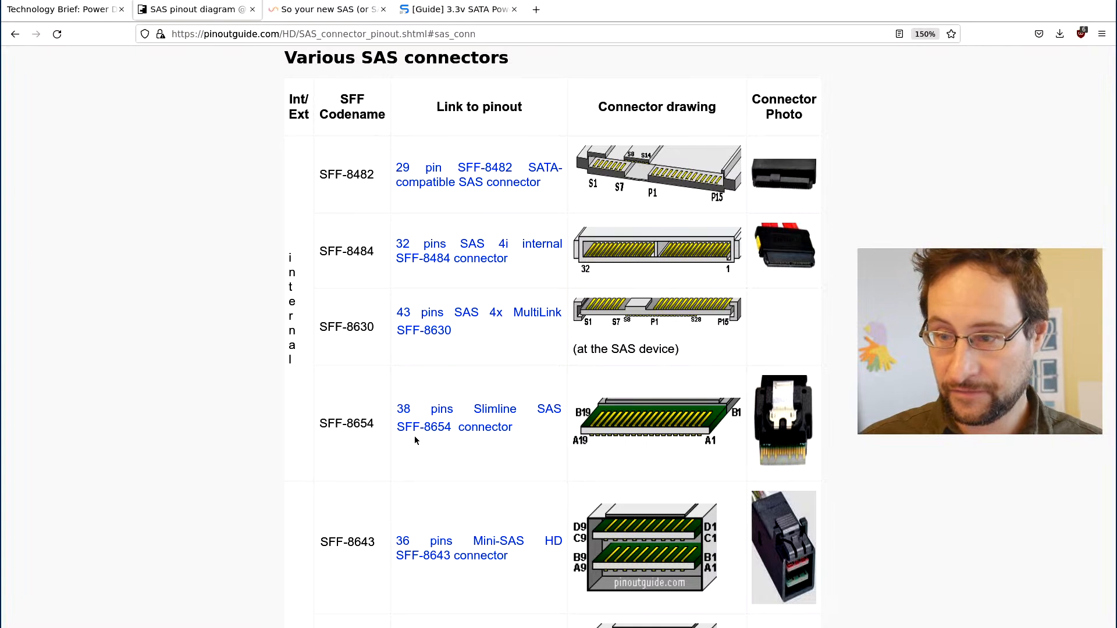
scroll(down, 3)
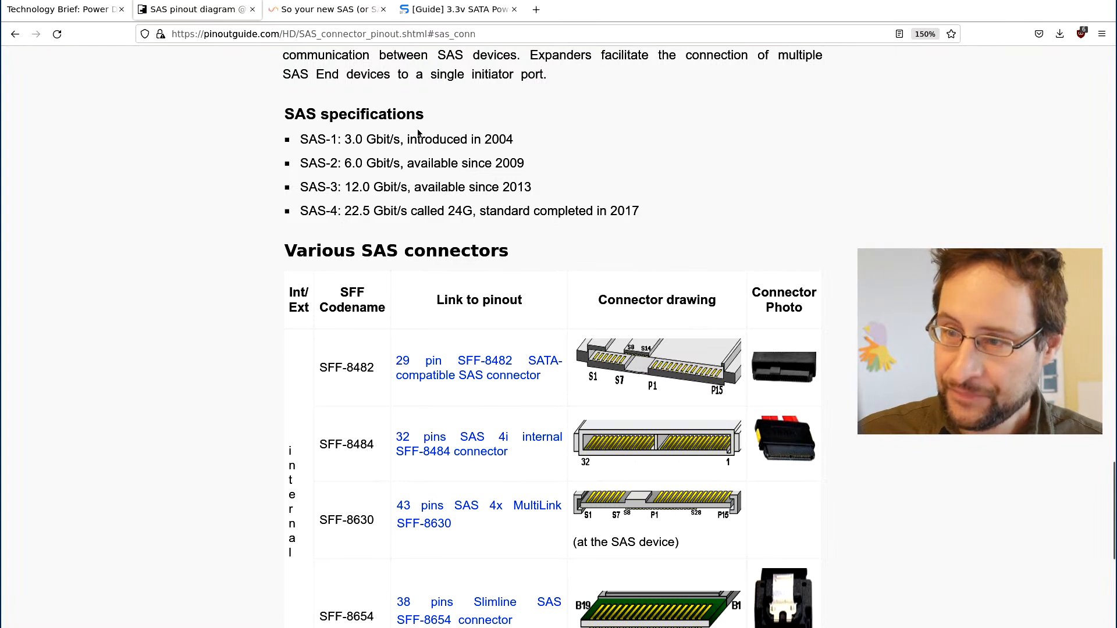
mouse_move(425, 203)
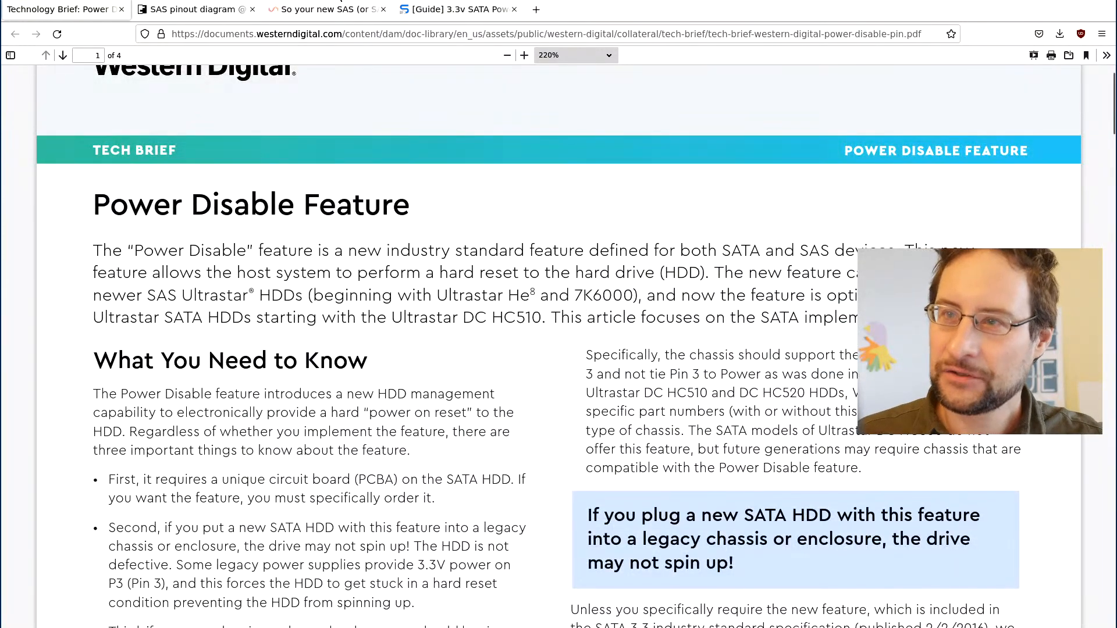
- Open the Unraid drives-not-spinning thread, zoom in, and scroll through the pin 3 fix
click(327, 10)
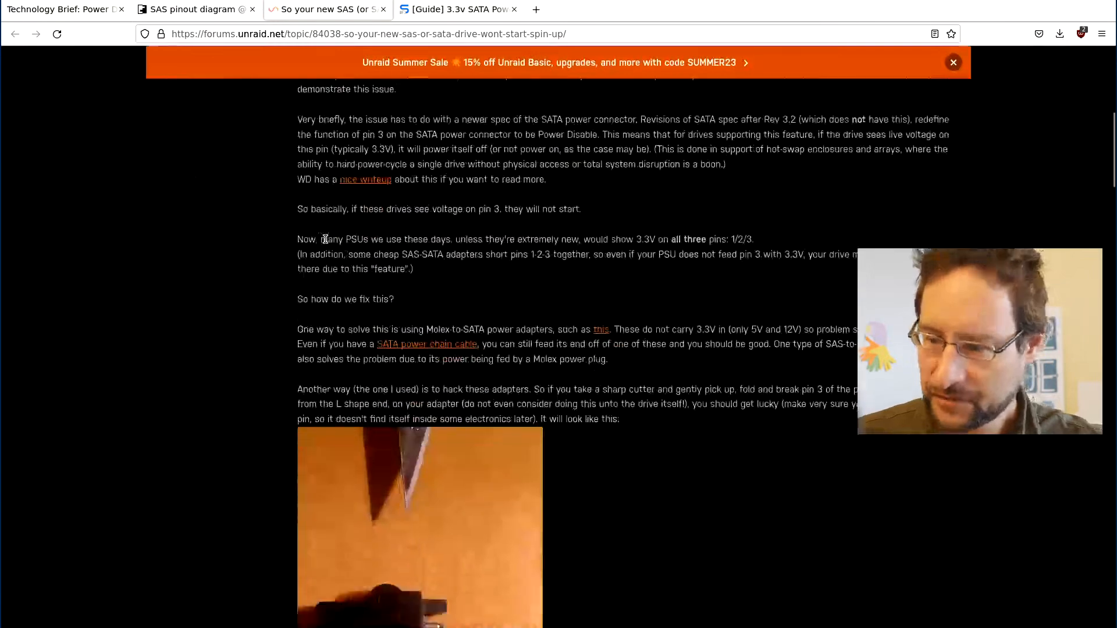
key(ctrl+plus)
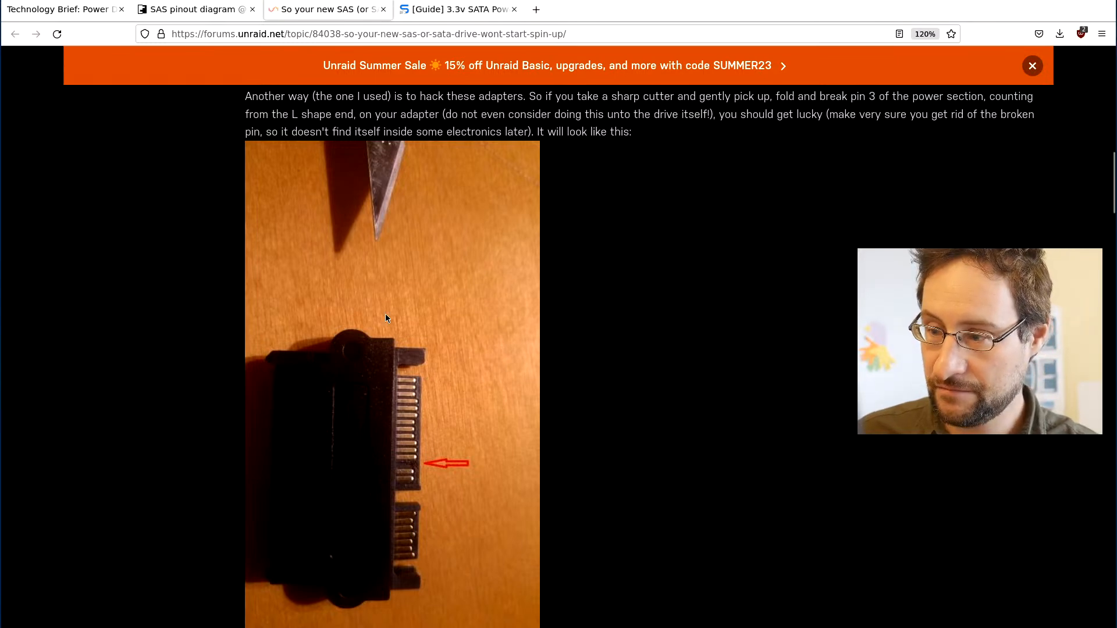
scroll(down, 3)
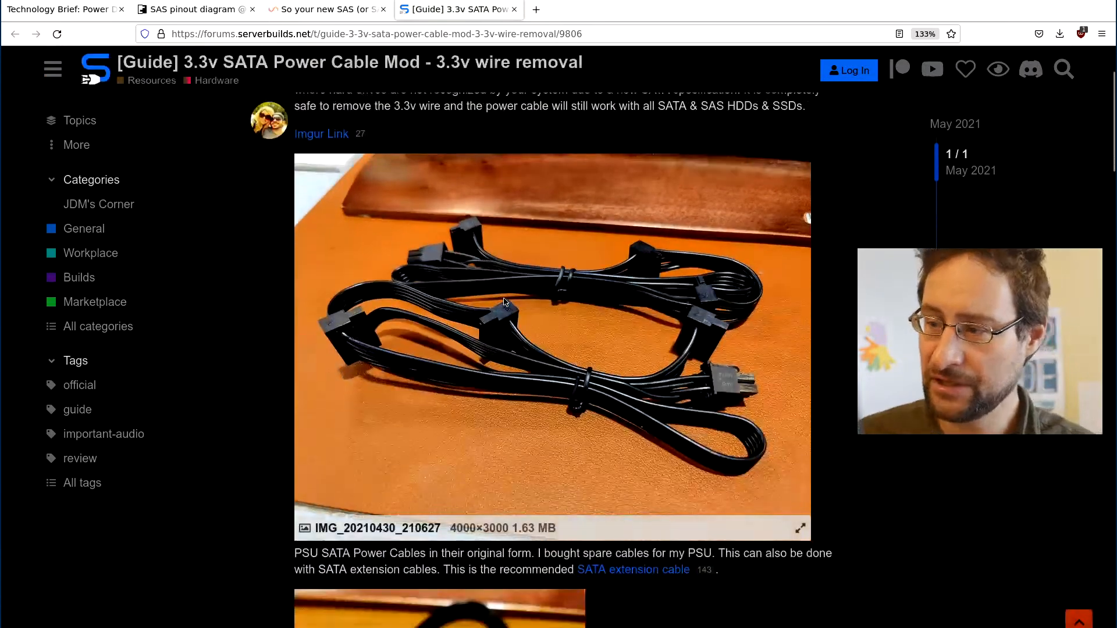
- Scroll the ServerBuilds guide to its final 'Pop the covers back on' step
scroll(down, 3)
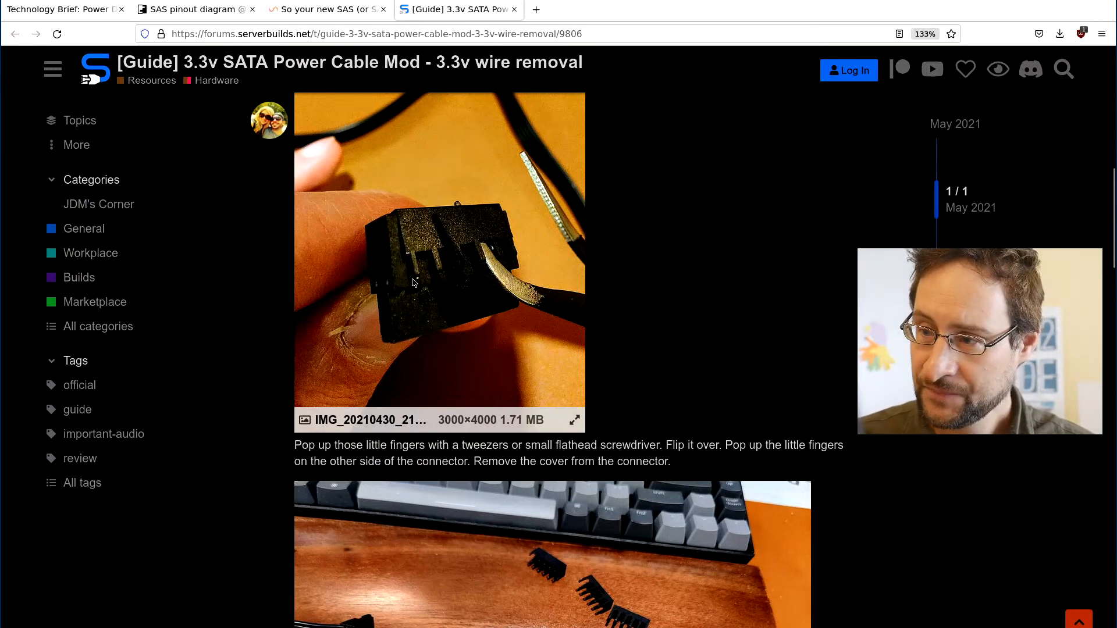
scroll(down, 3)
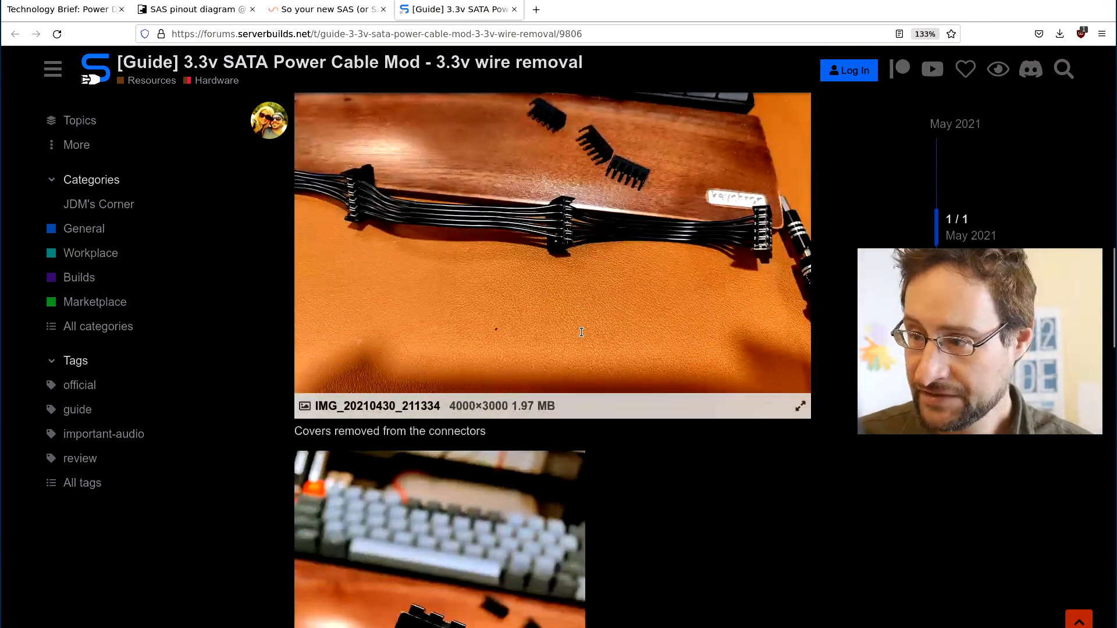
scroll(down, 3)
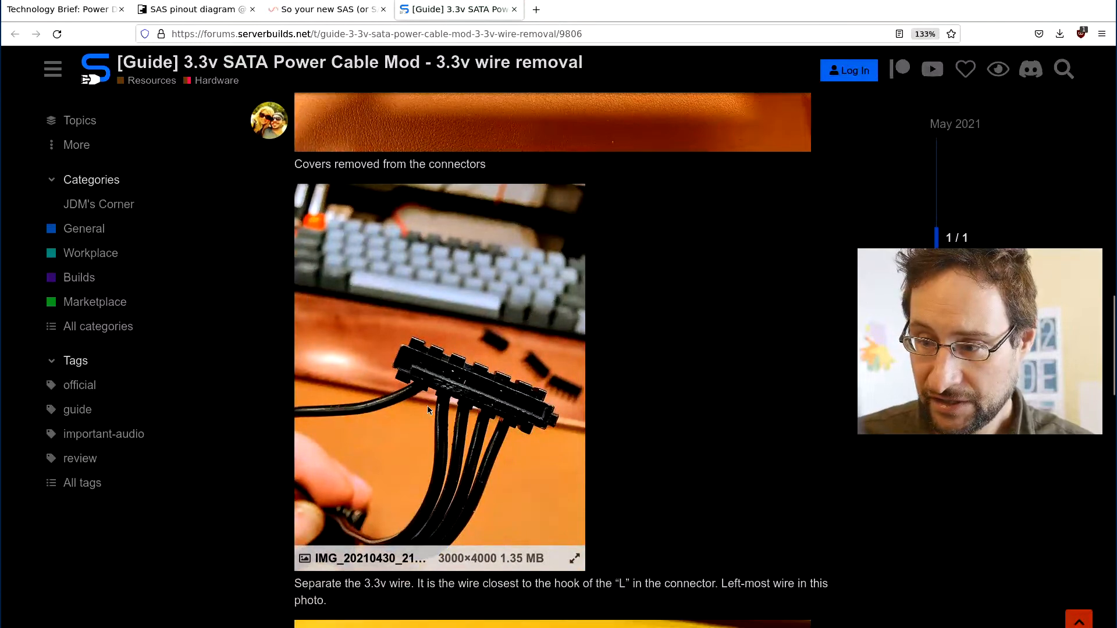
scroll(down, 3)
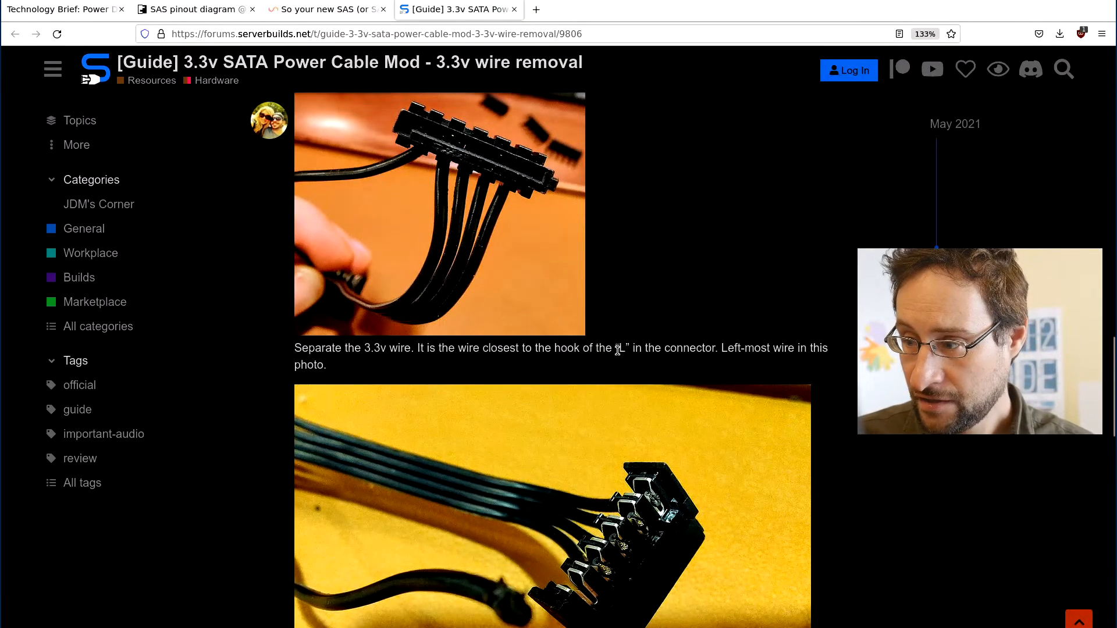
scroll(down, 3)
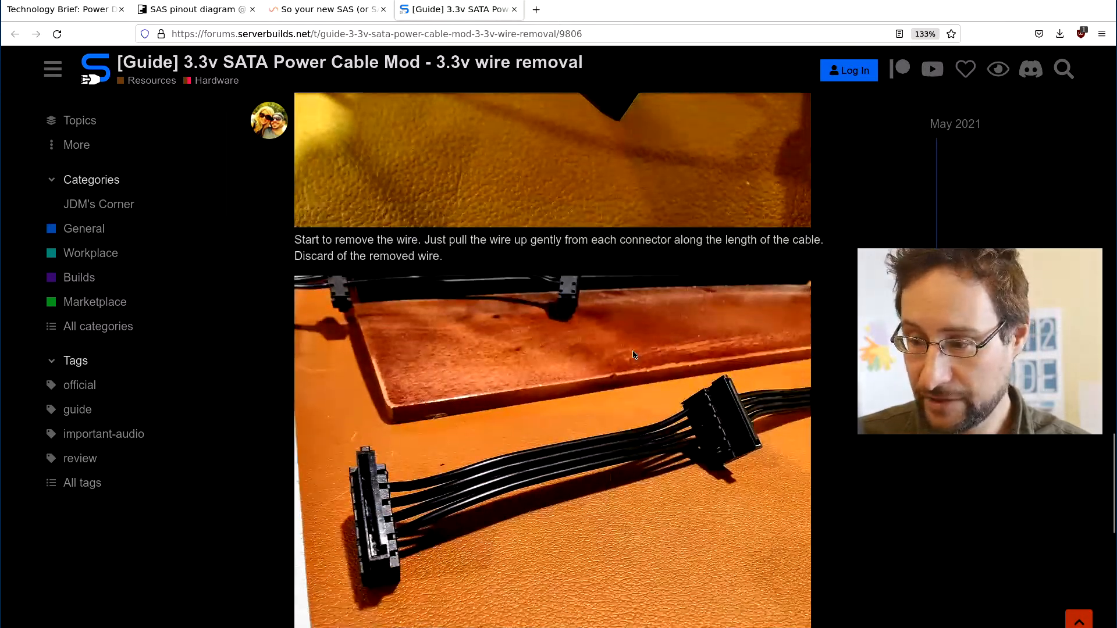
scroll(down, 3)
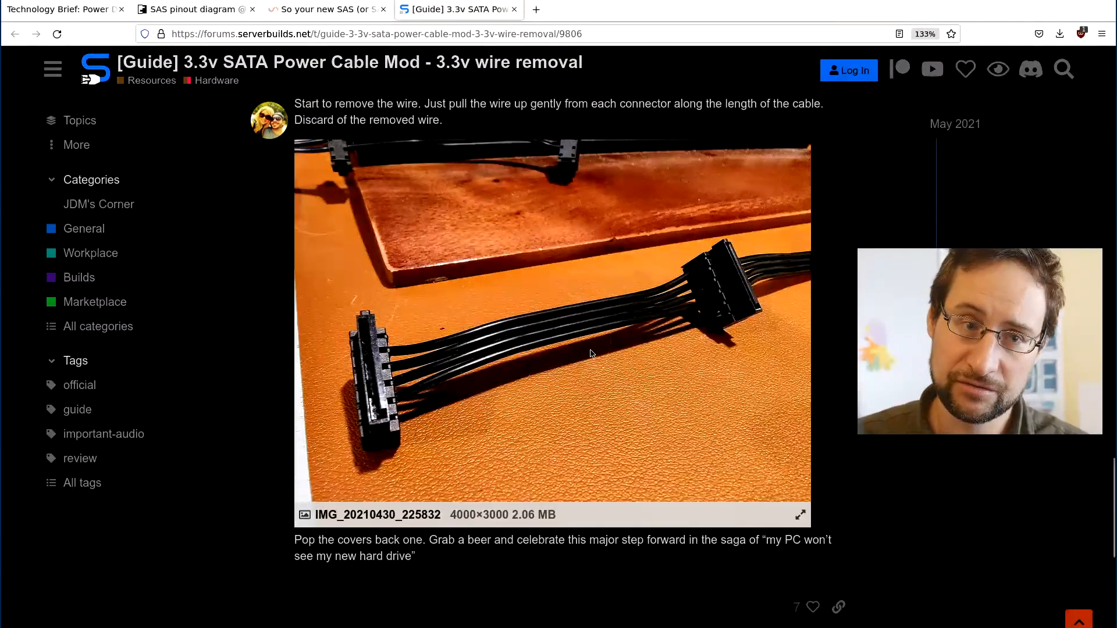
- Switch to the Power Disable tech brief and scroll to page 2's Molex-to-SATA fix
click(60, 10)
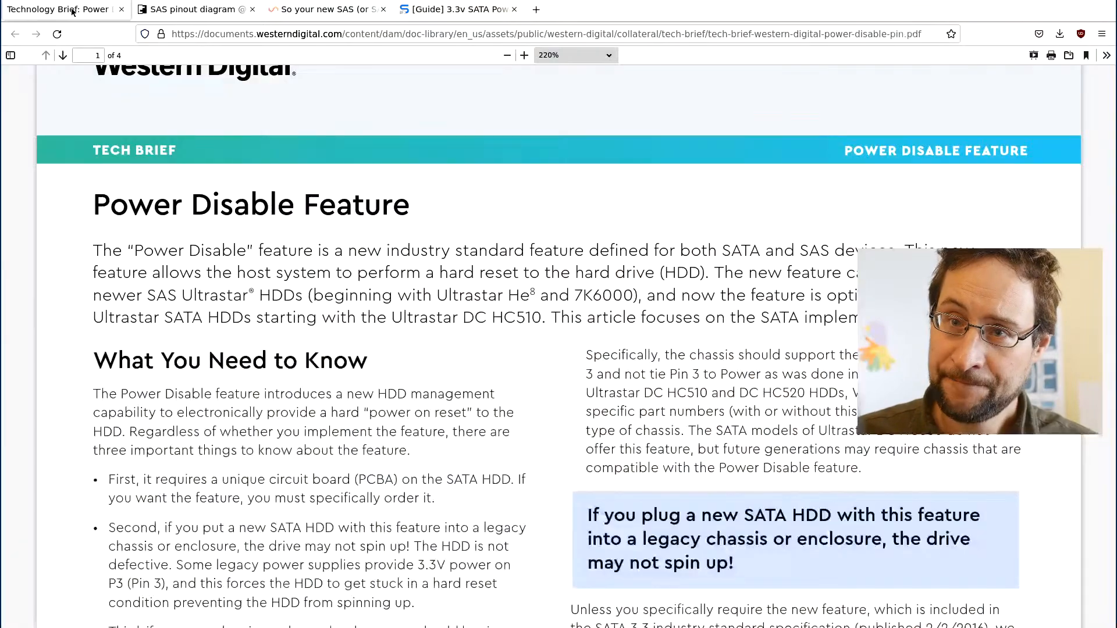
scroll(down, 3)
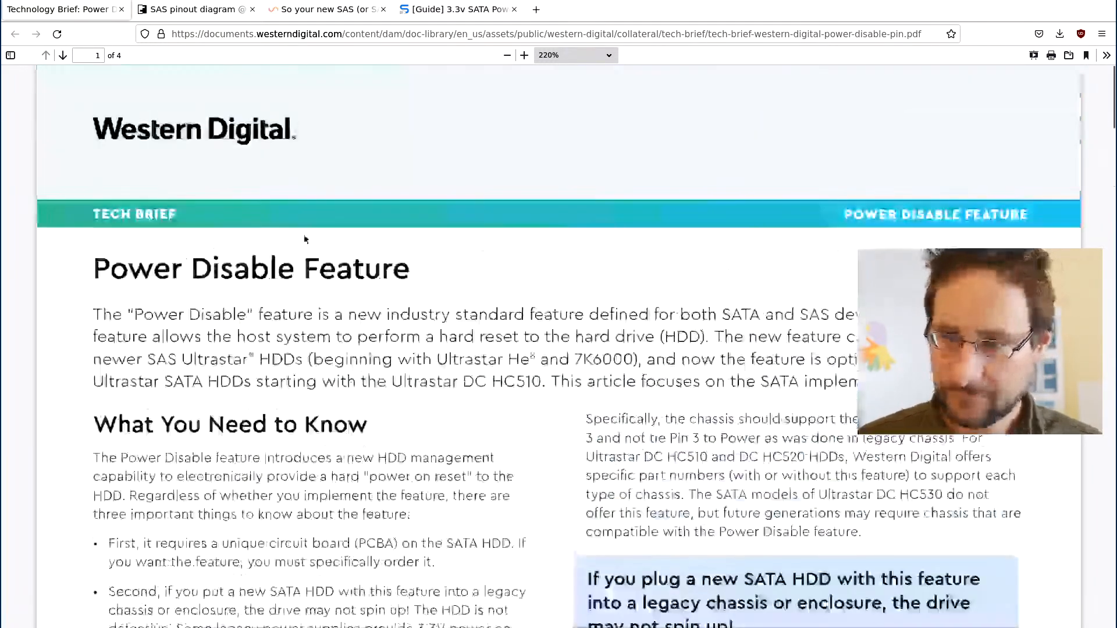
scroll(down, 3)
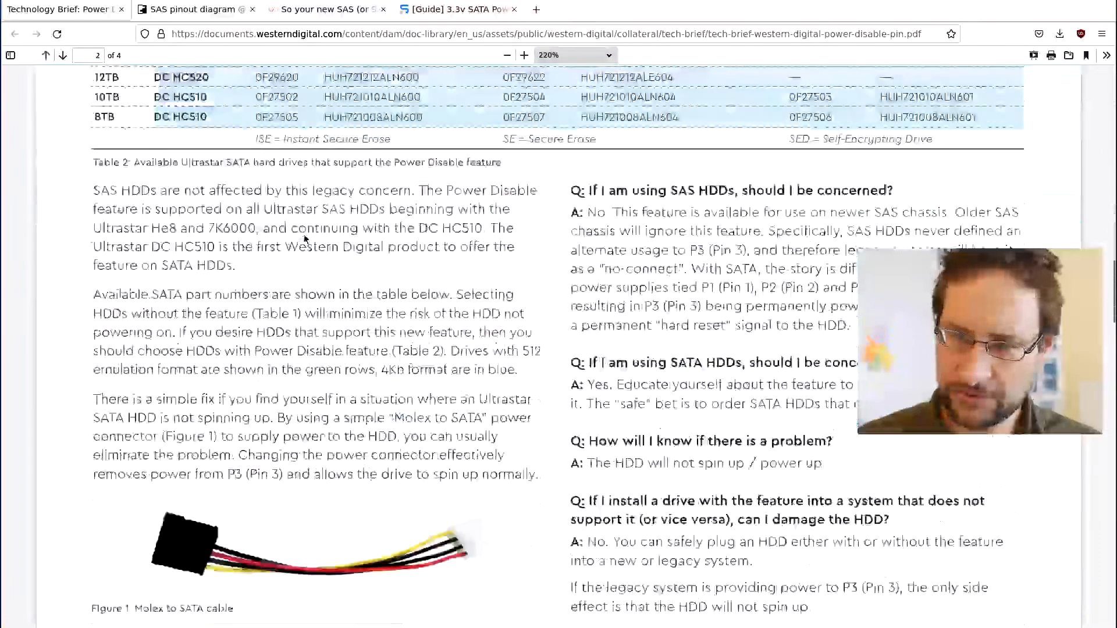
- Scroll through page 2's supported-drives table and FAQ in the tech brief
scroll(down, 3)
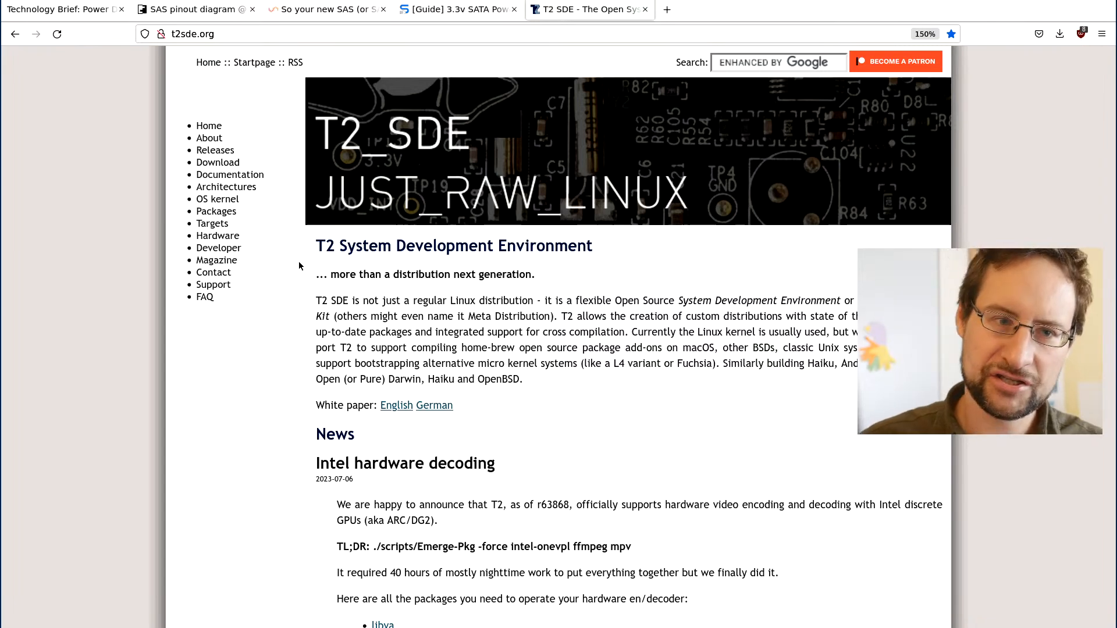
- Return to the Technology Brief tab showing page 1's 'What You Need to Know' section
click(193, 9)
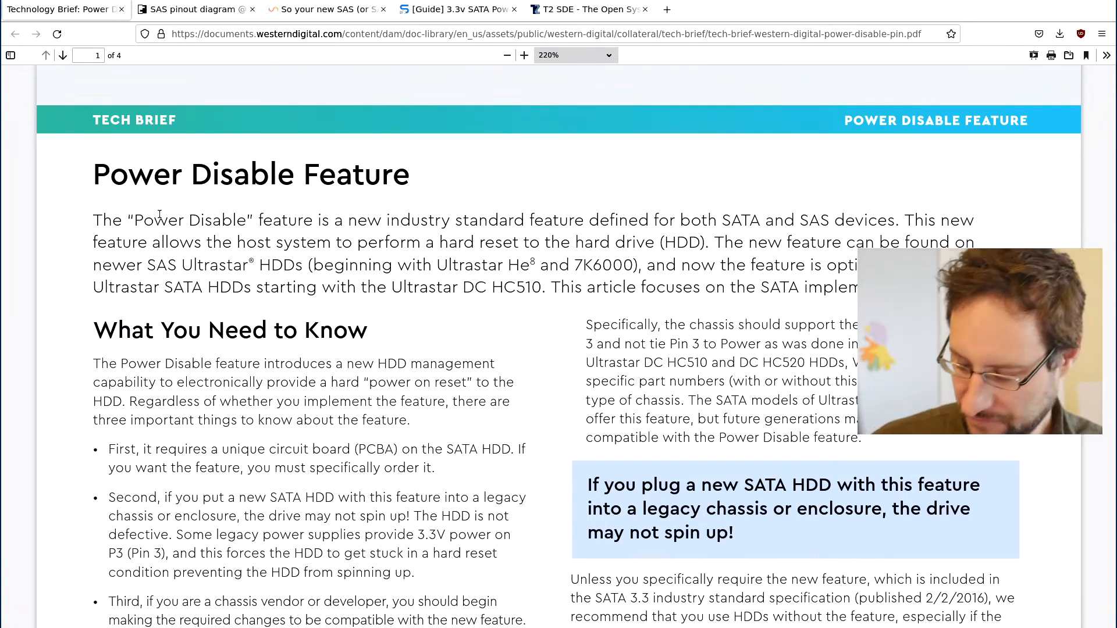
- Scroll the brief to page 2's FAQ on why you'd want Power Disable
scroll(down, 3)
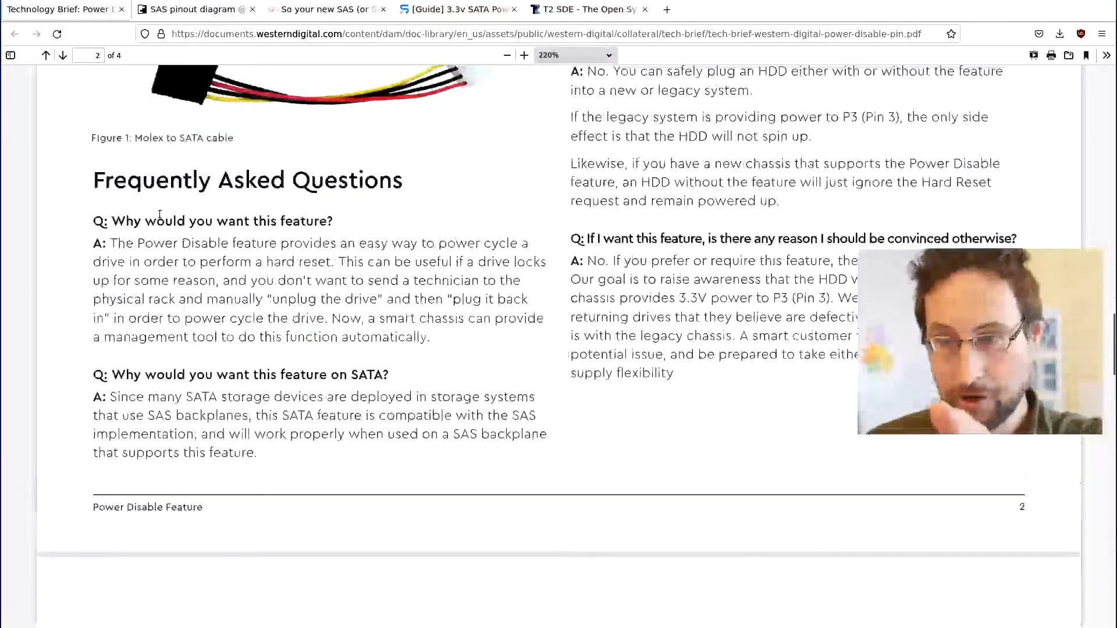